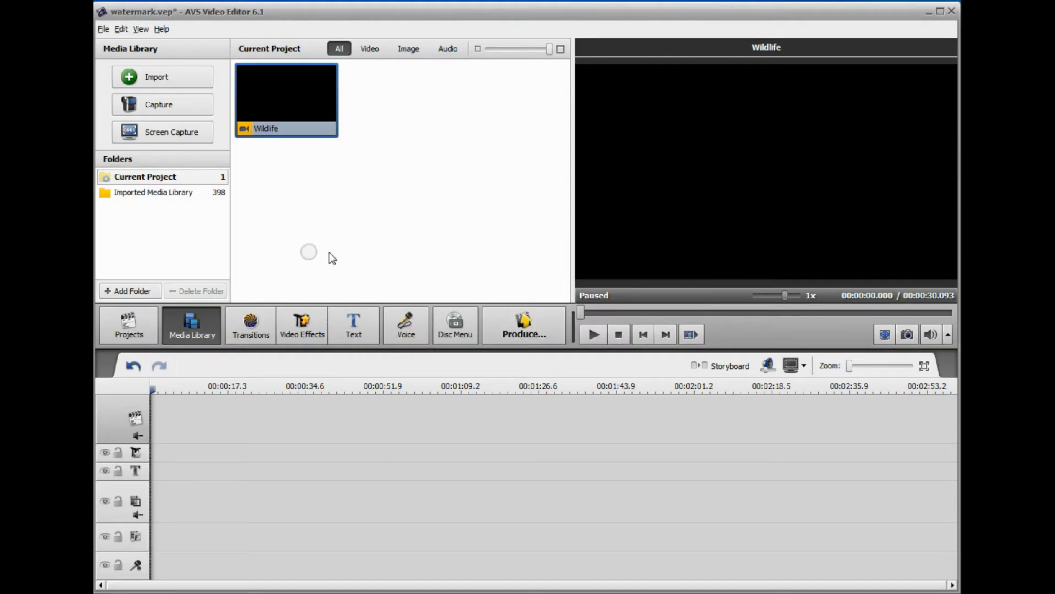
- Place a black color clip set to 00:01:00, then the Wildlife clip after it on the timeline
{"action": "left_click", "coordinate": [353, 325]}
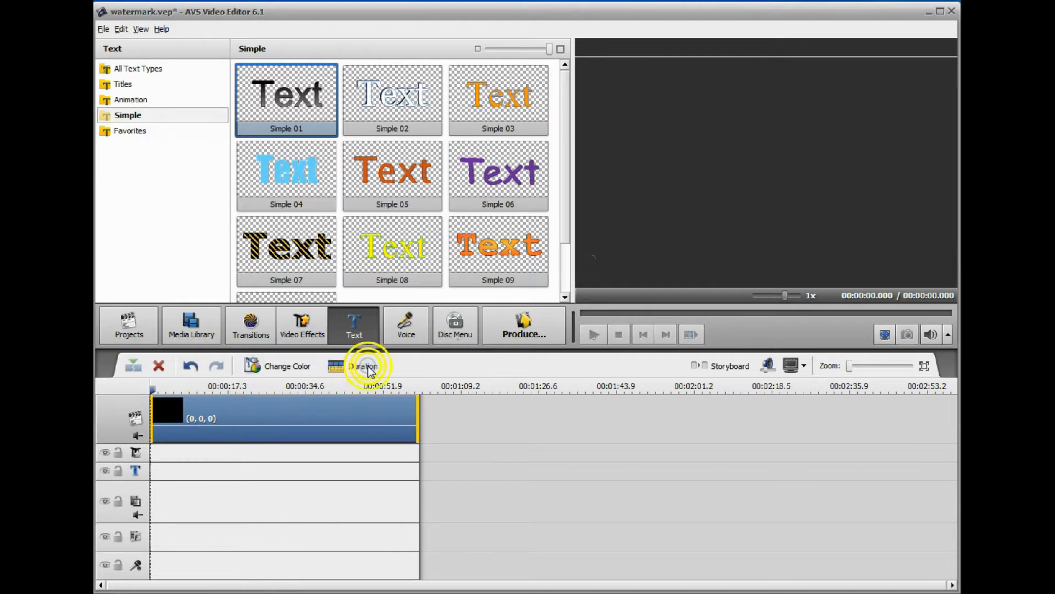
{"action": "left_click", "coordinate": [362, 365]}
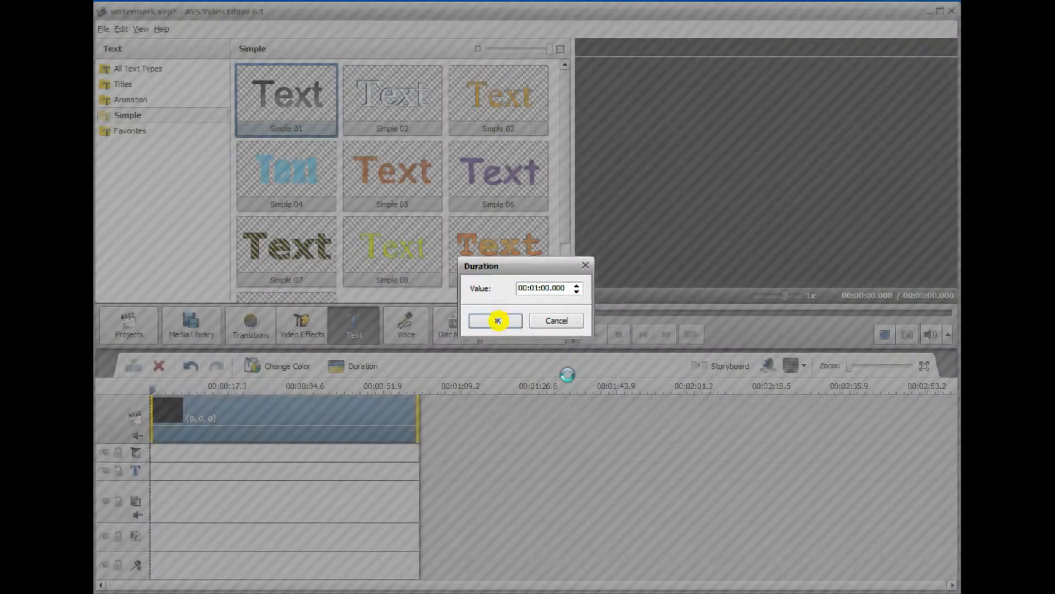
{"action": "left_click", "coordinate": [496, 320]}
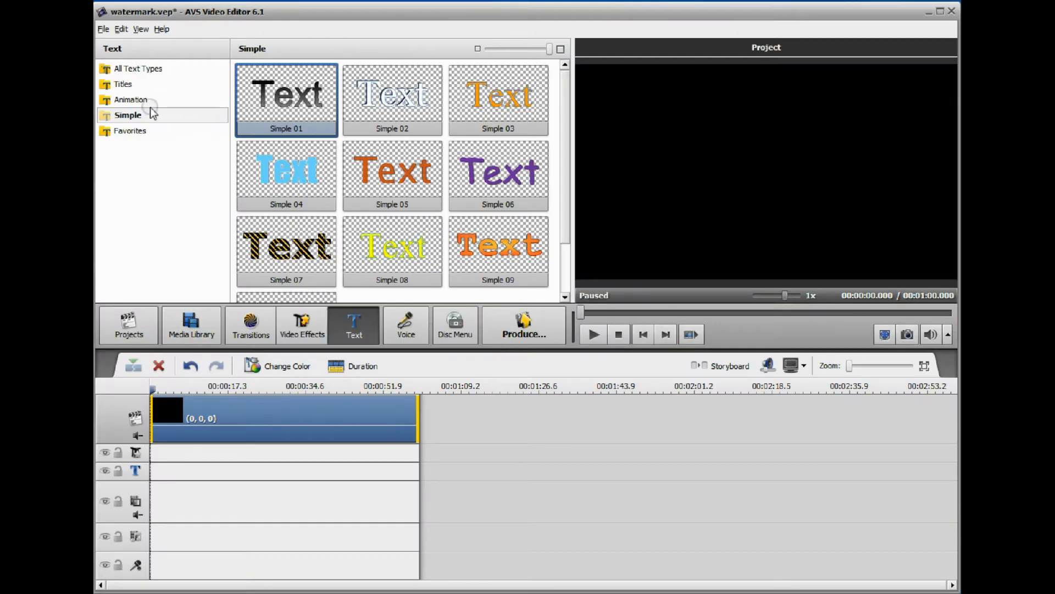
{"action": "left_click", "coordinate": [191, 325]}
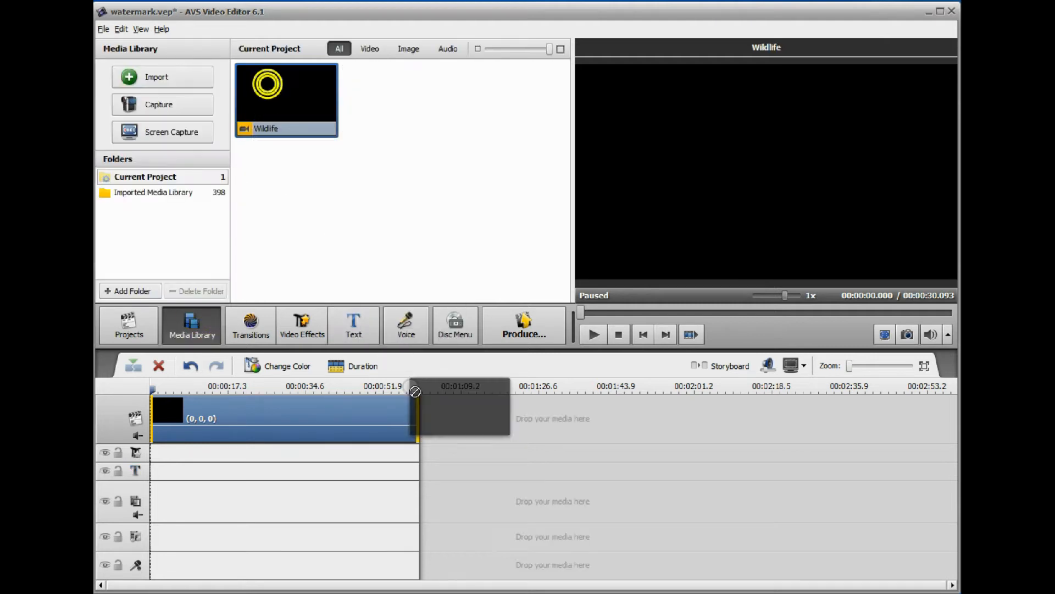
{"action": "left_click_drag", "start_coordinate": [286, 97], "coordinate": [485, 418]}
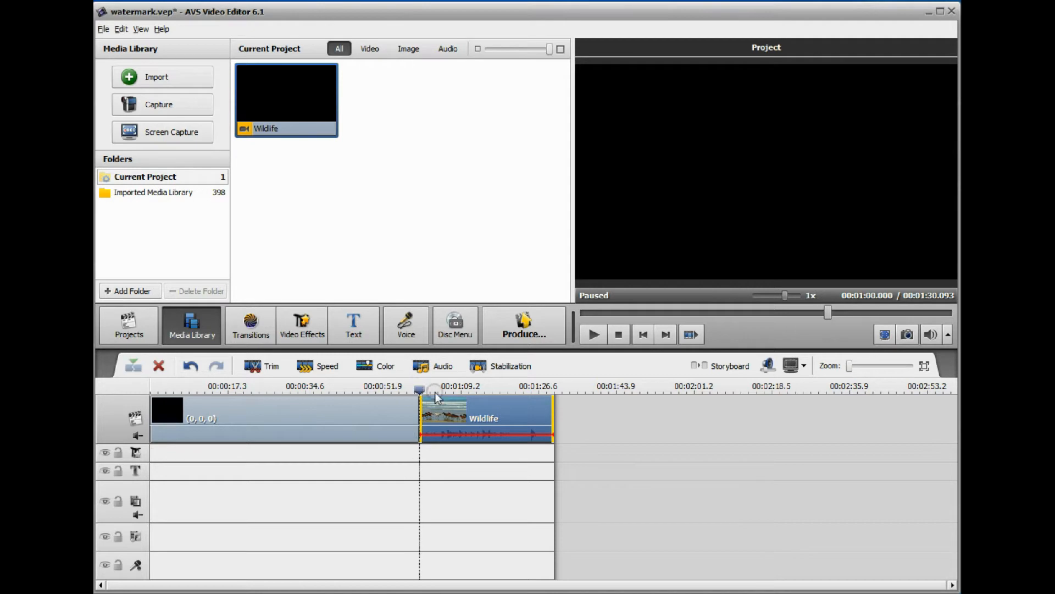
{"action": "mouse_move", "coordinate": [427, 417]}
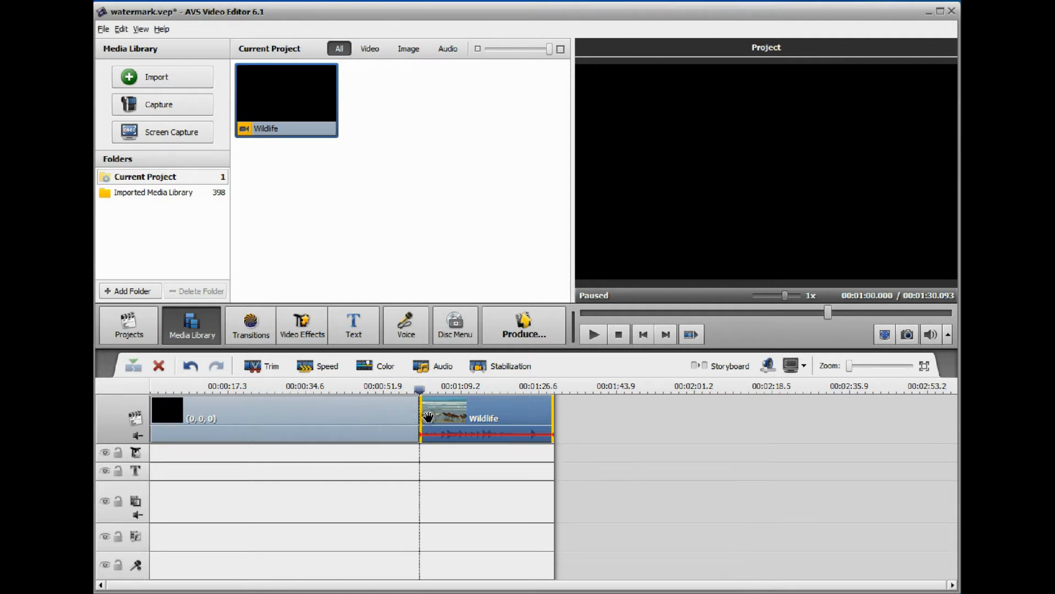
- Add an animated 'Freedom' text title with a smaller font size at the one-minute mark
{"action": "left_click", "coordinate": [353, 325]}
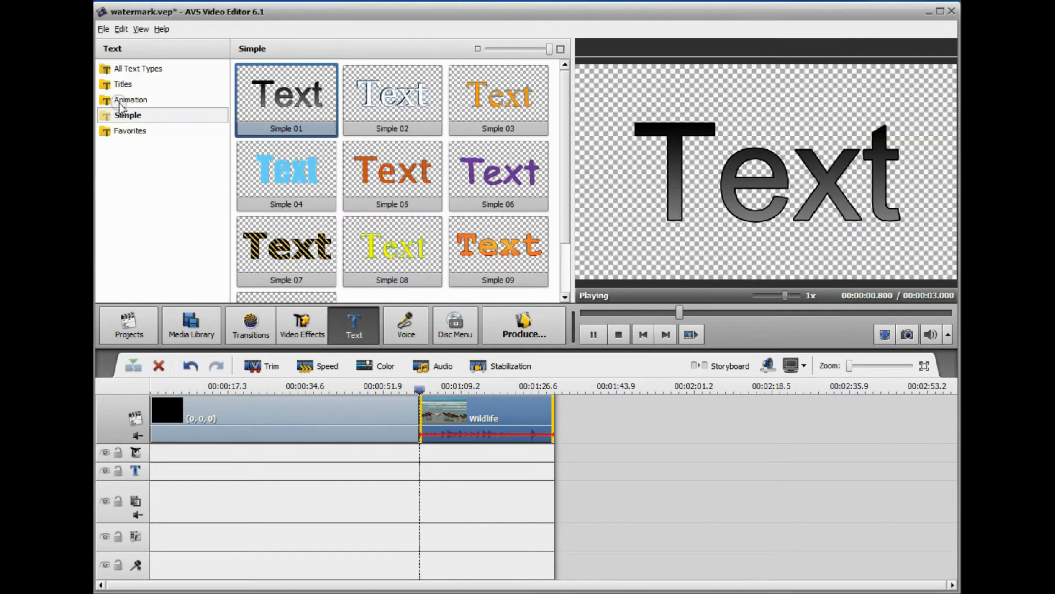
{"action": "left_click", "coordinate": [131, 100]}
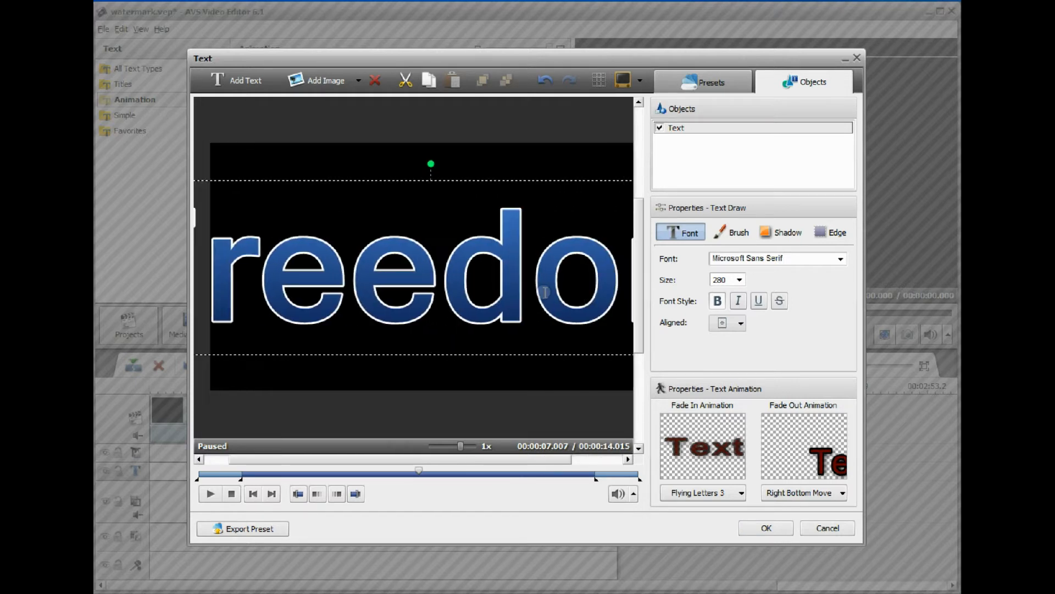
{"action": "left_click", "coordinate": [738, 278]}
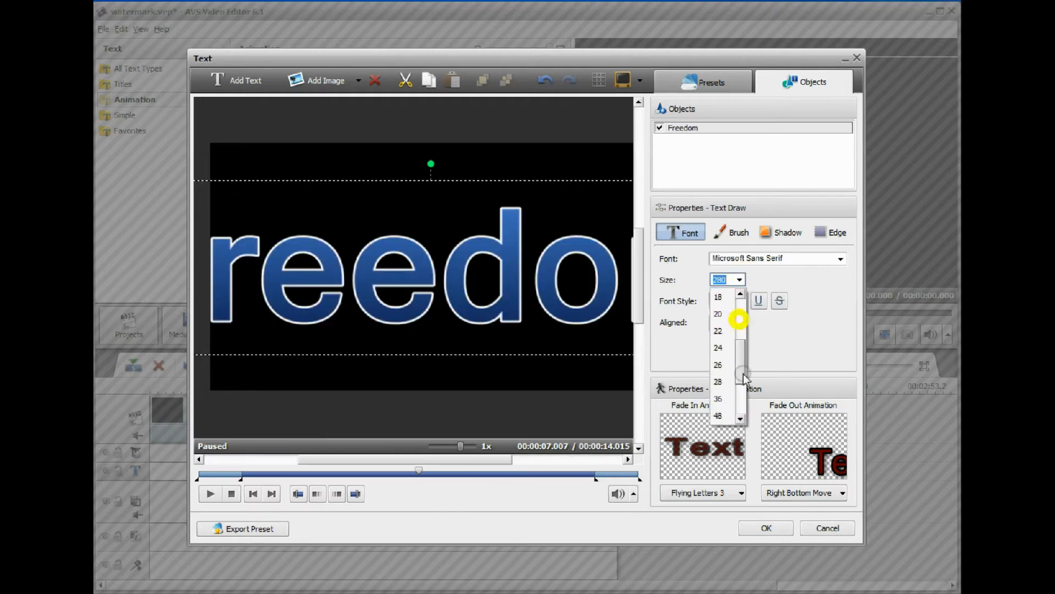
{"action": "left_click", "coordinate": [718, 363]}
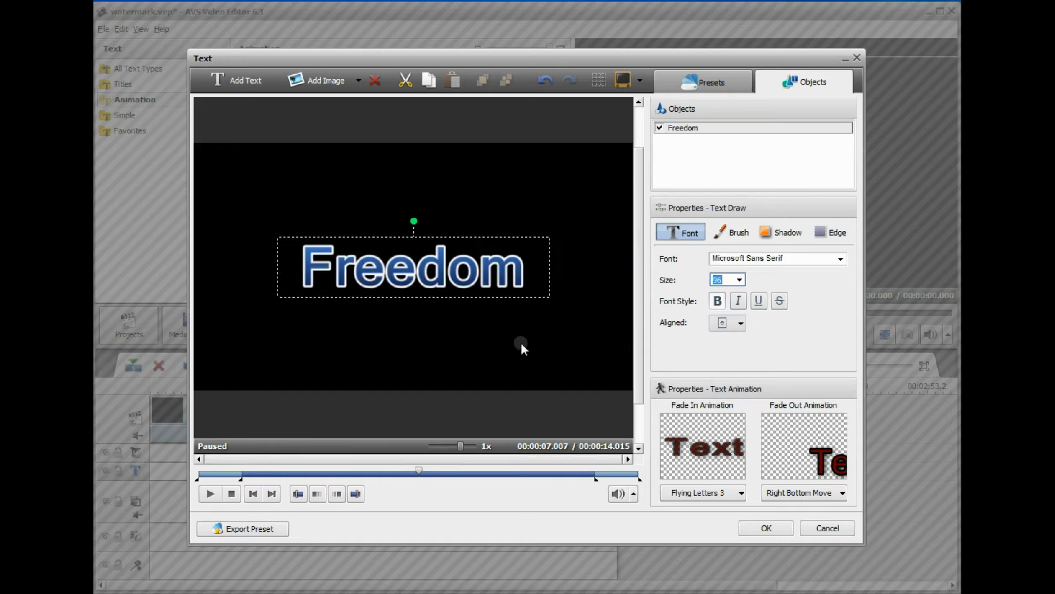
{"action": "left_click", "coordinate": [766, 528]}
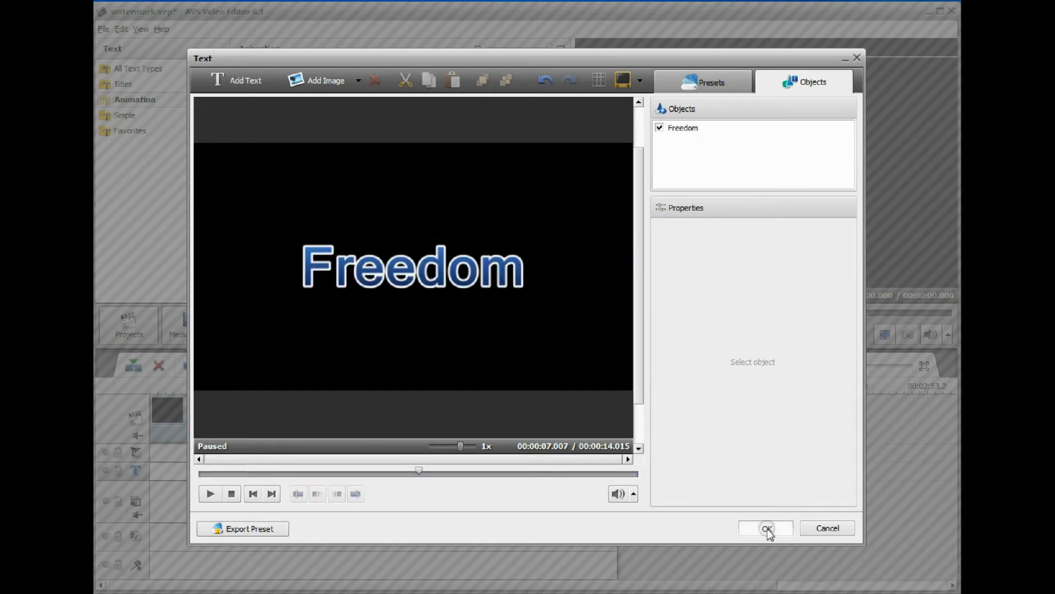
{"action": "left_click", "coordinate": [765, 527]}
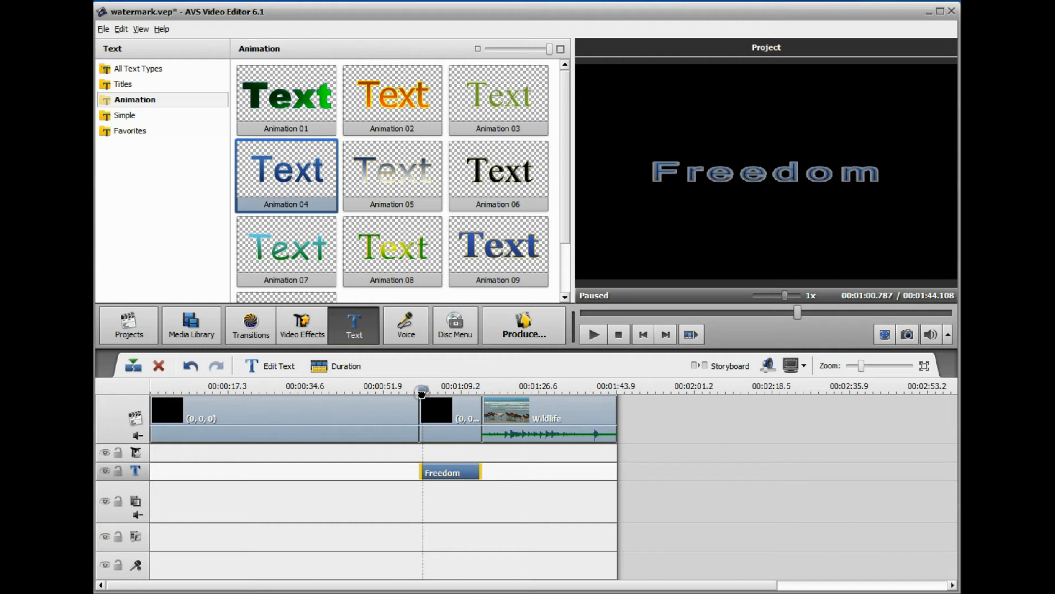
- Trim the black clip under the Freedom title to a sliver and preview the result
{"action": "left_click", "coordinate": [436, 417]}
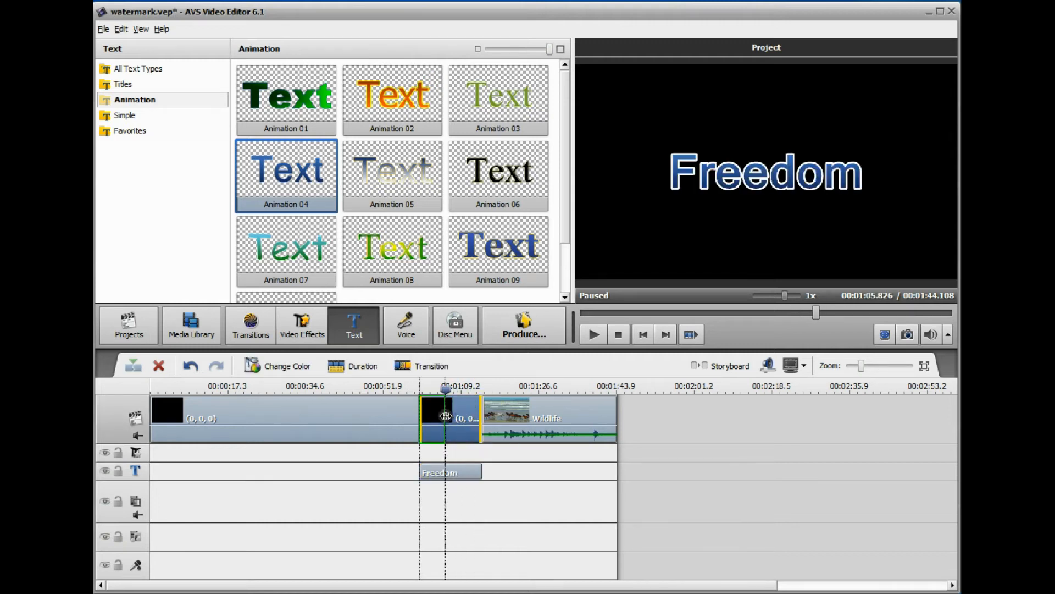
{"action": "left_click", "coordinate": [592, 334]}
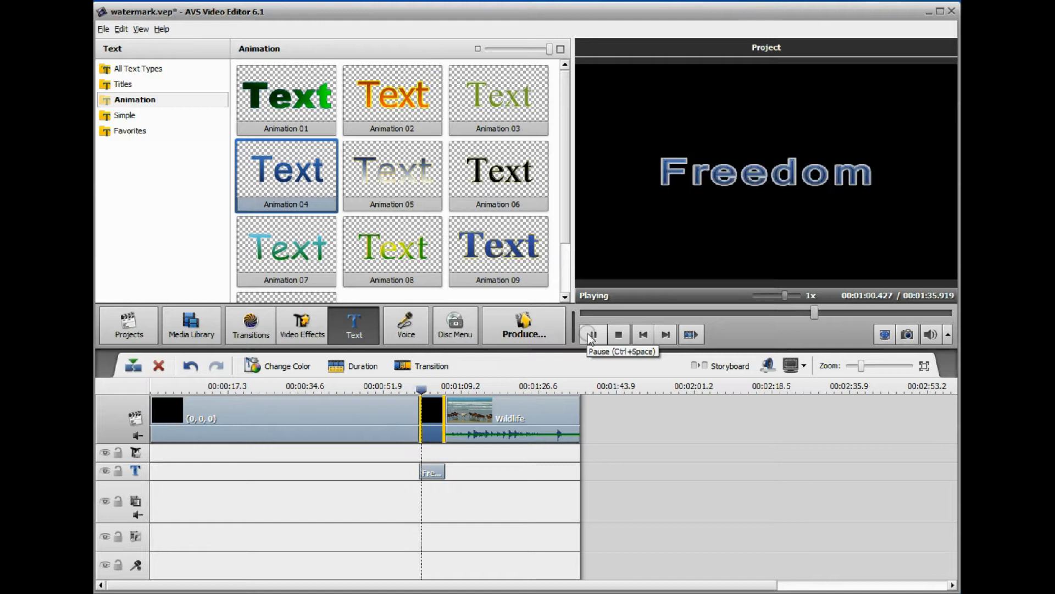
{"action": "left_click", "coordinate": [591, 334]}
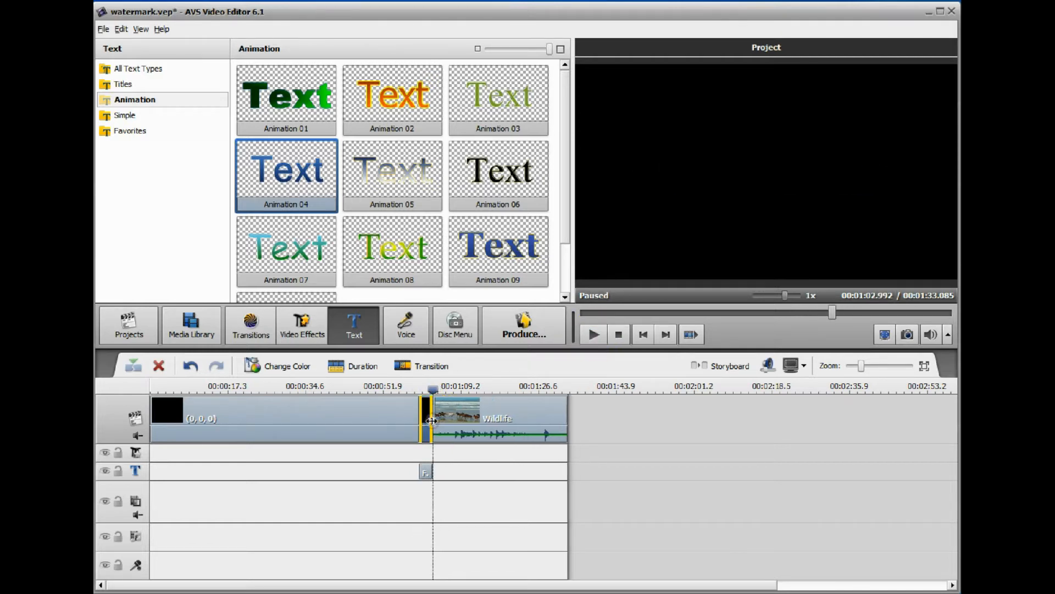
{"action": "left_click", "coordinate": [441, 388]}
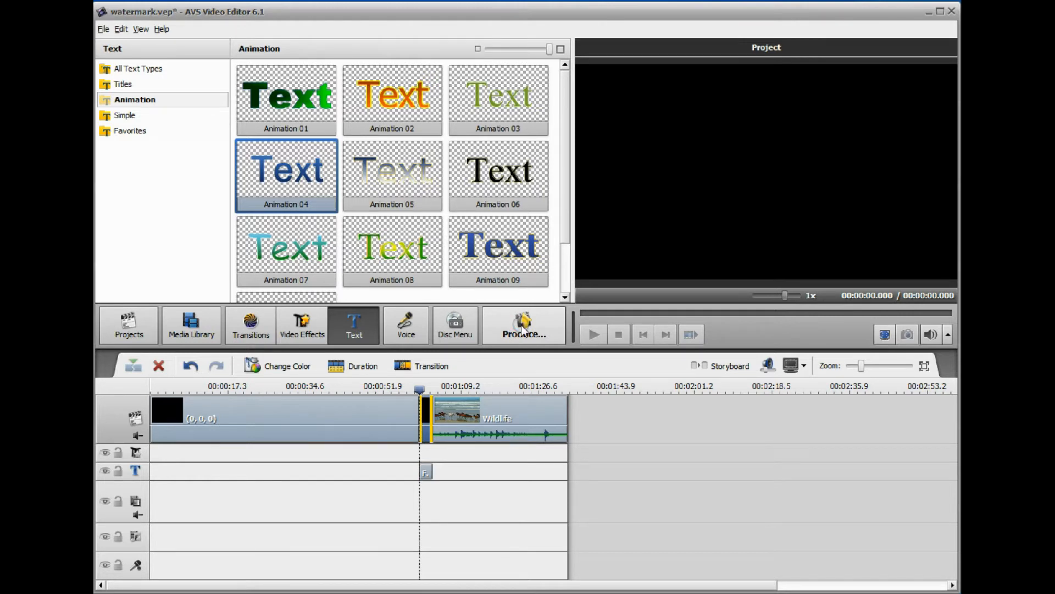
- Produce the project as a Web FLV - High Quality video named 'Freedom'
{"action": "left_click", "coordinate": [523, 326]}
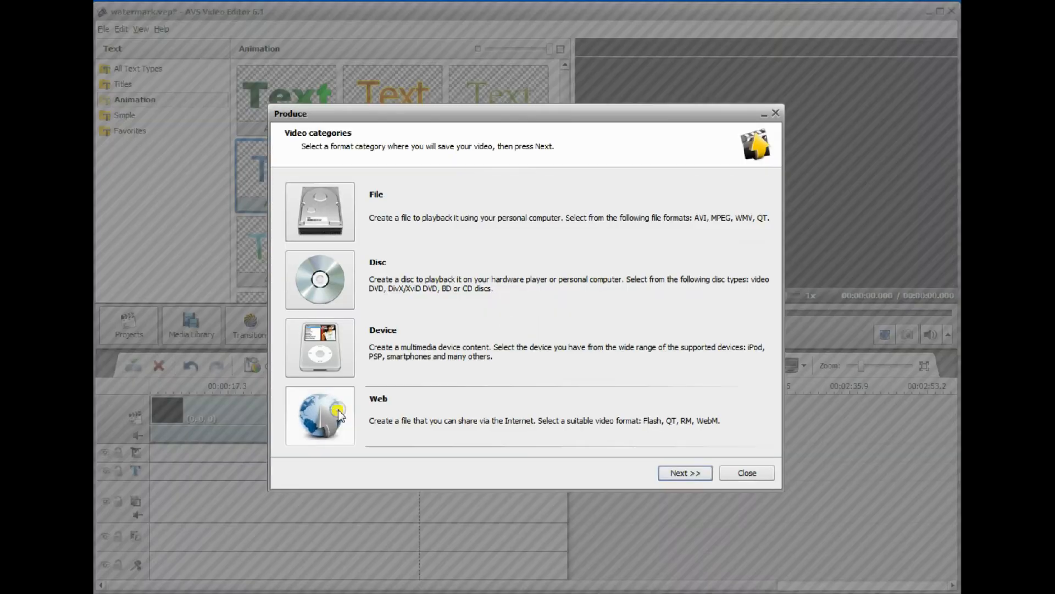
{"action": "left_click", "coordinate": [685, 472]}
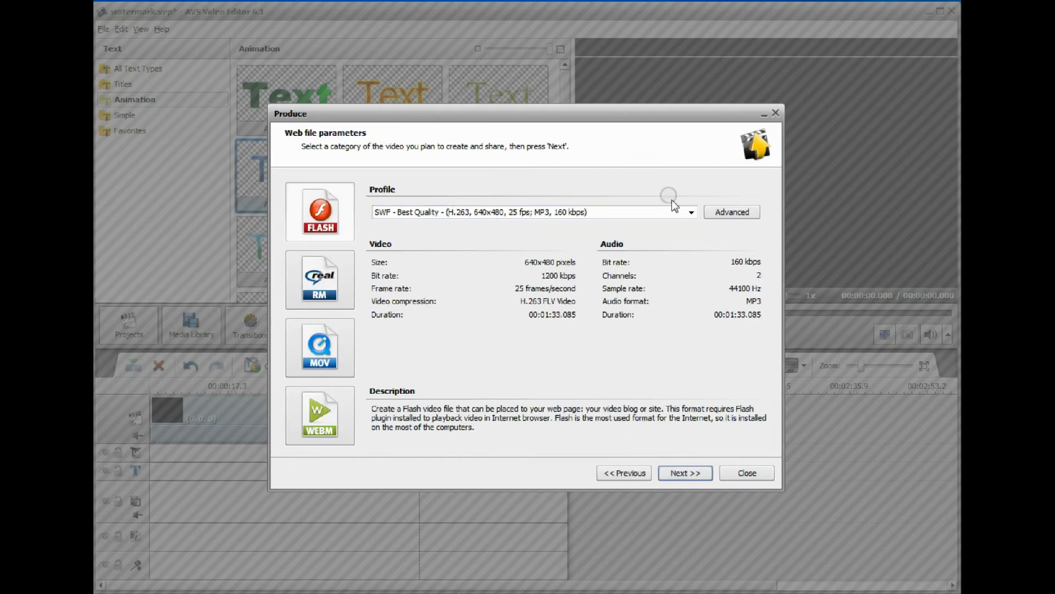
{"action": "left_click", "coordinate": [690, 212]}
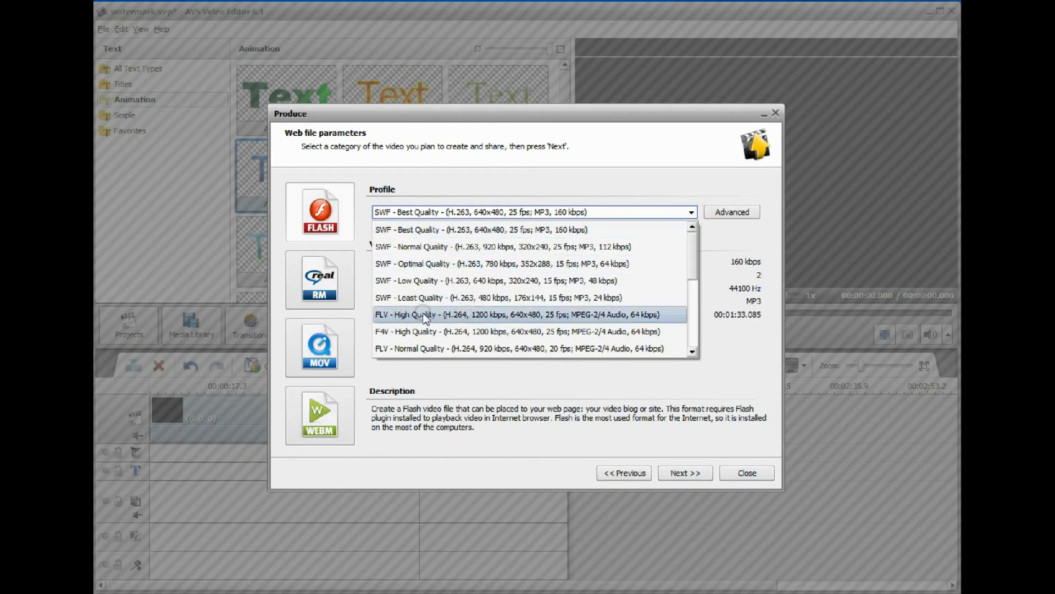
{"action": "mouse_move", "coordinate": [417, 317]}
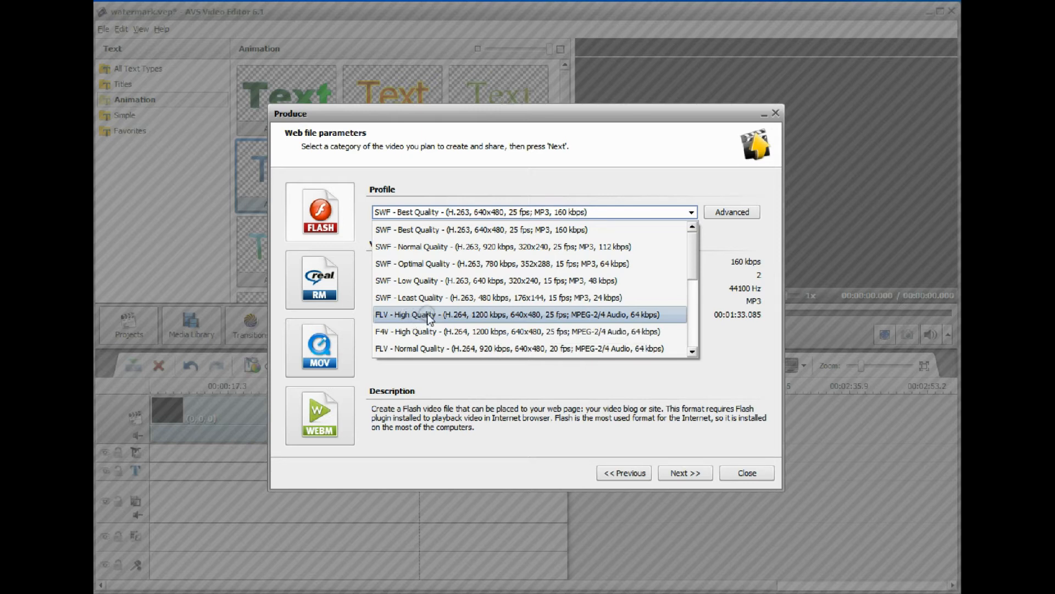
{"action": "left_click", "coordinate": [685, 473]}
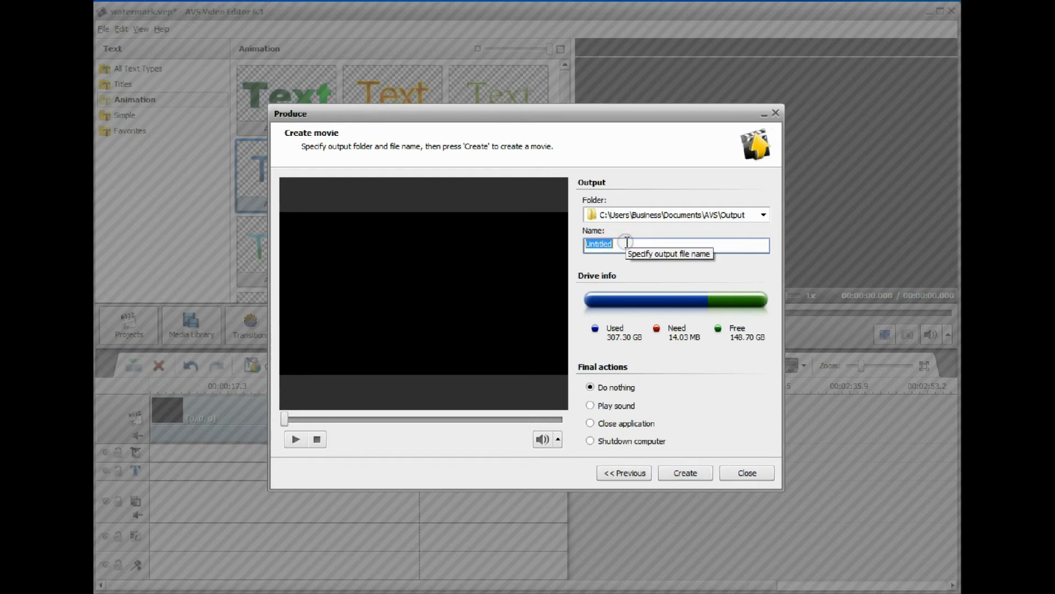
{"action": "type", "text": "Freedom"}
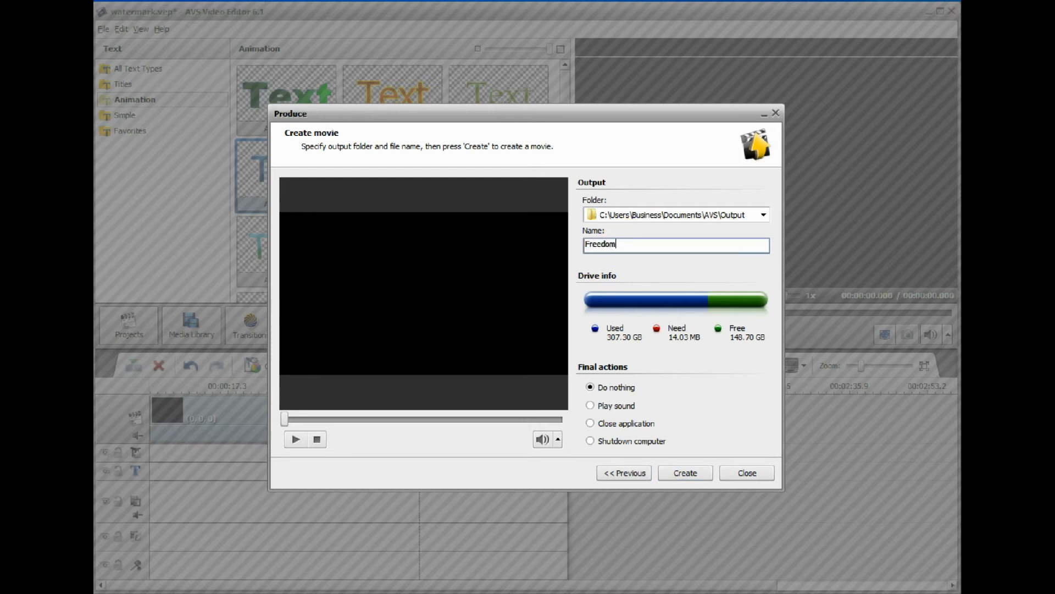
{"action": "left_click", "coordinate": [685, 473]}
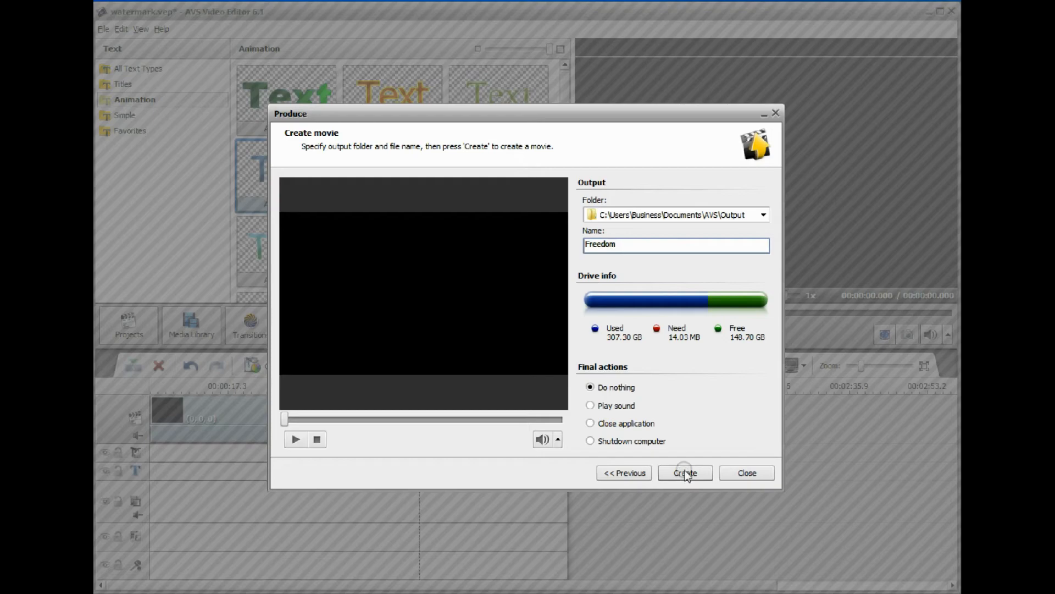
{"action": "left_click", "coordinate": [685, 472]}
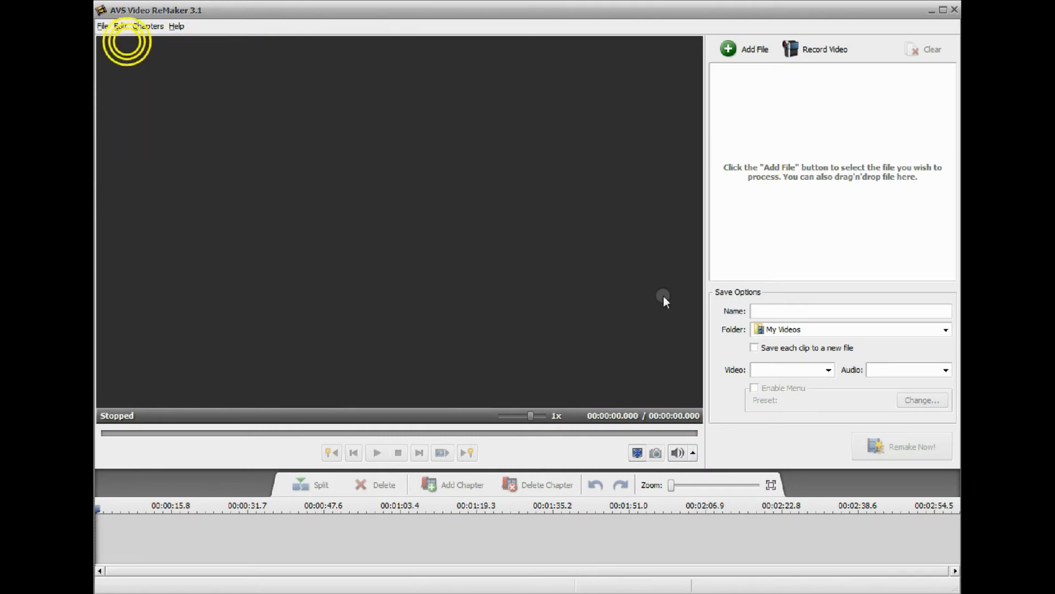
- Add Freedom.flv from the AVS Output folder into AVS Video ReMaker
{"action": "left_click", "coordinate": [744, 49]}
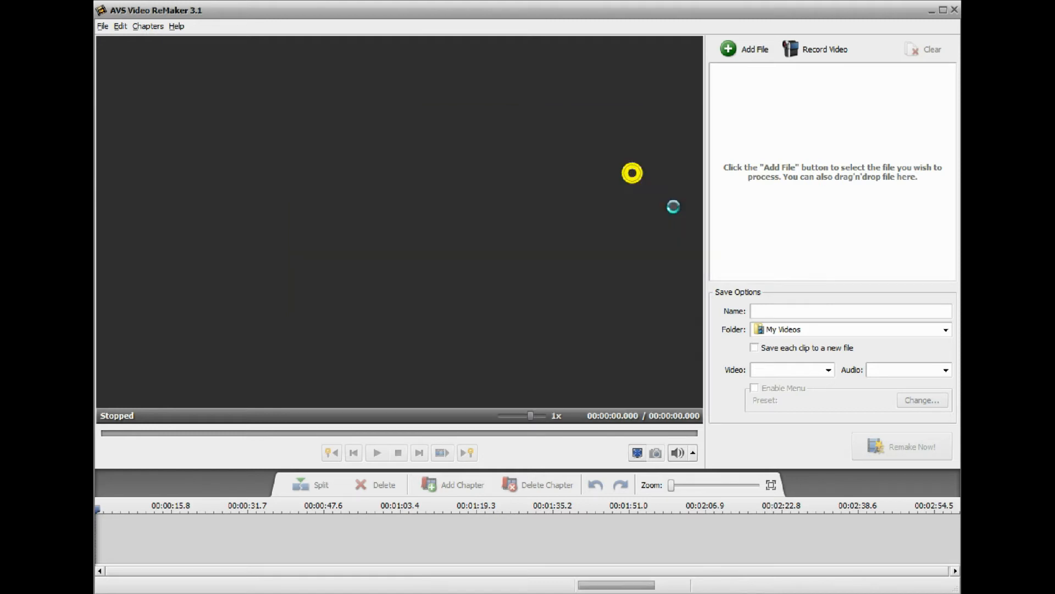
{"action": "left_click", "coordinate": [744, 48]}
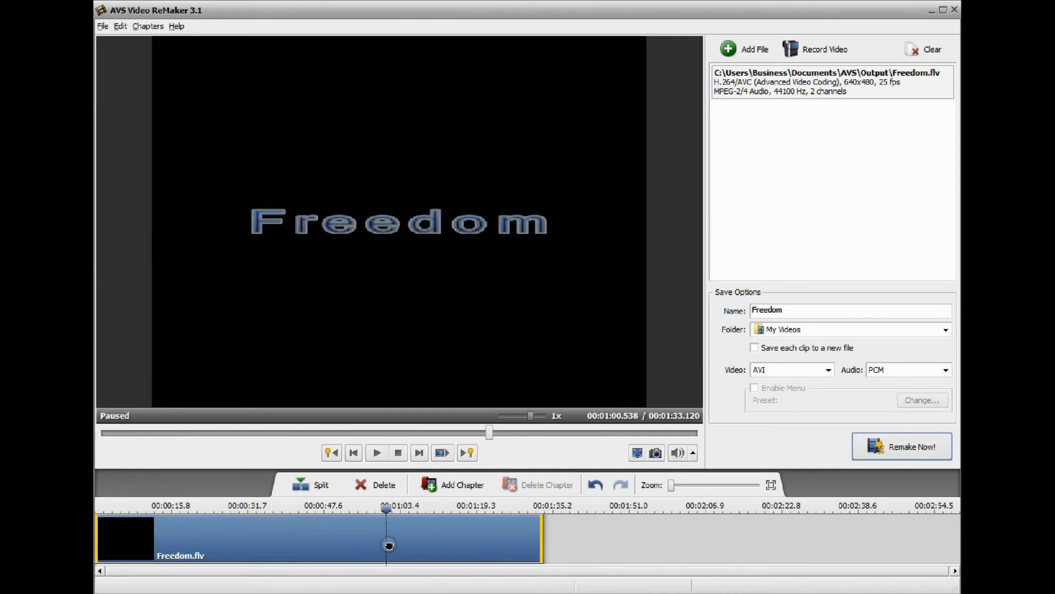
- Split Freedom.flv at 1:00, remove the lead-in and run Remake Now
{"action": "left_click", "coordinate": [313, 485]}
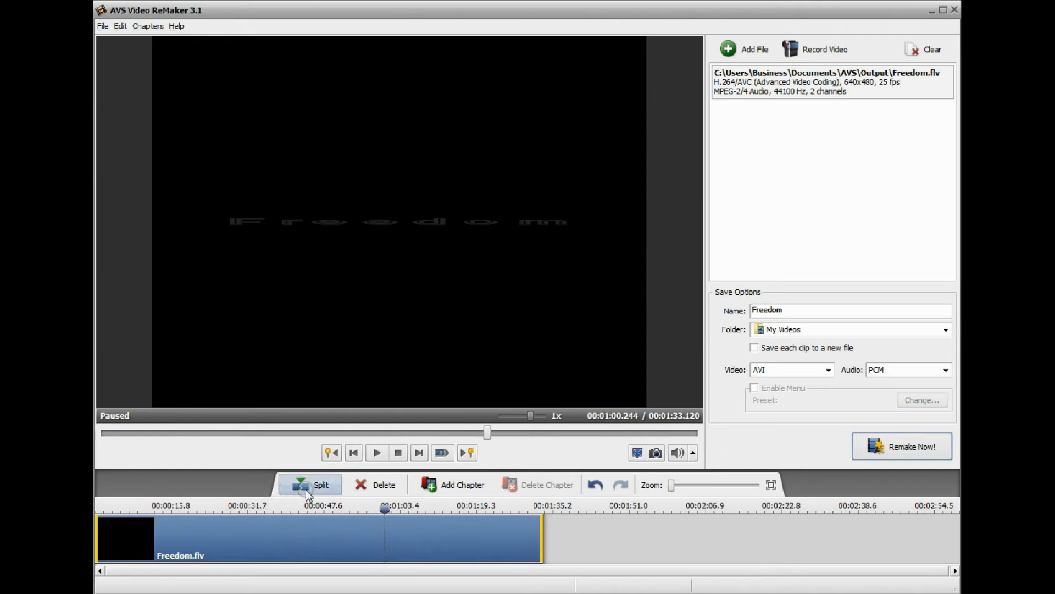
{"action": "left_click", "coordinate": [312, 484]}
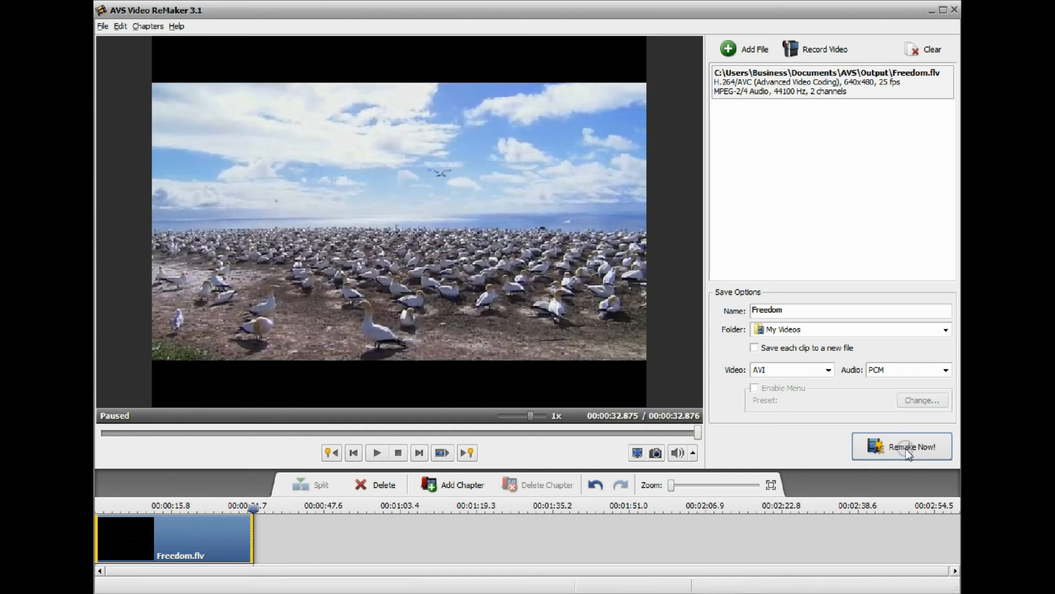
{"action": "left_click", "coordinate": [901, 446]}
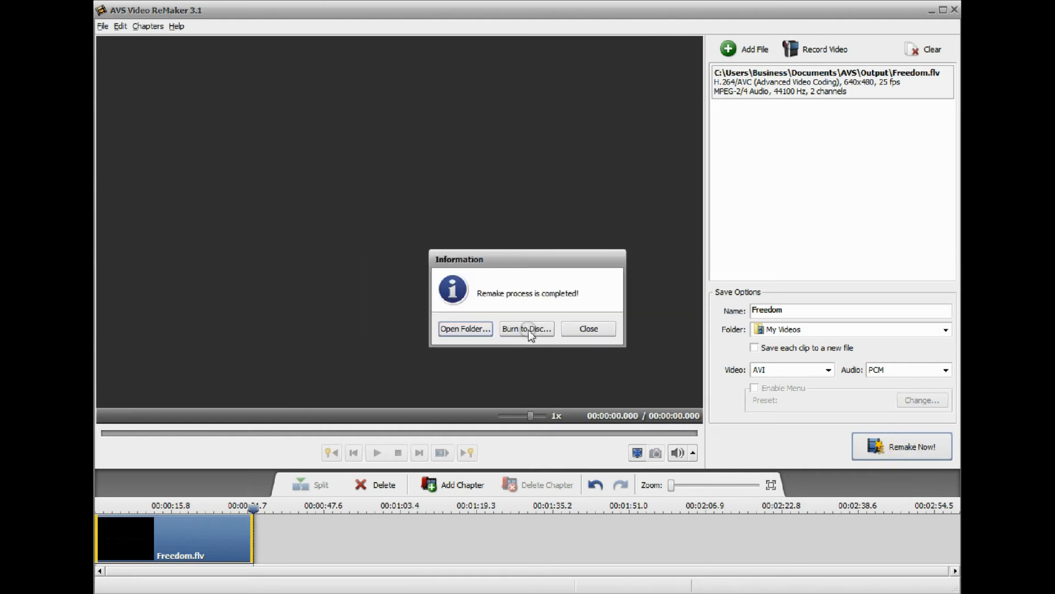